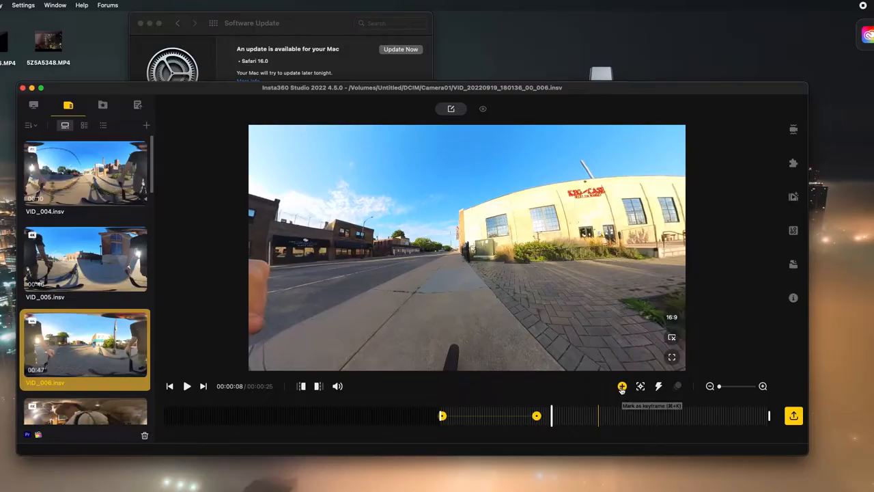
Step: Add a camera-angle keyframe at 00:00:08 aimed at the rider and preview it
click(621, 386)
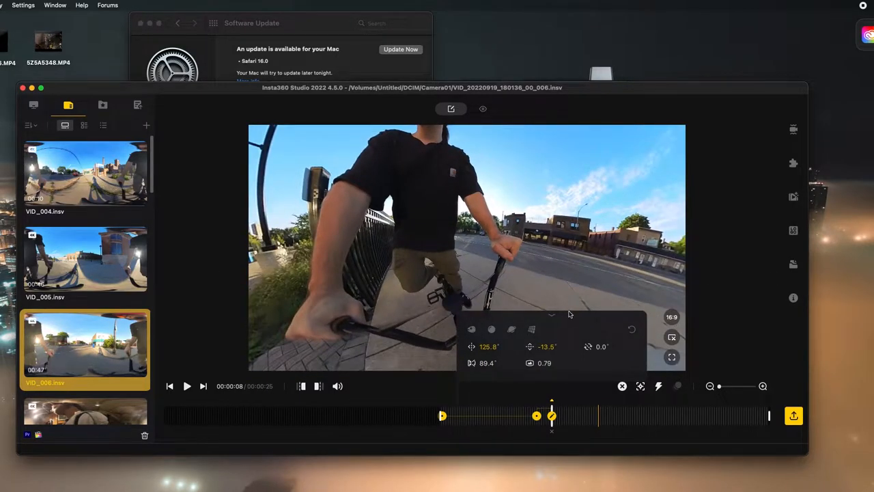
click(186, 385)
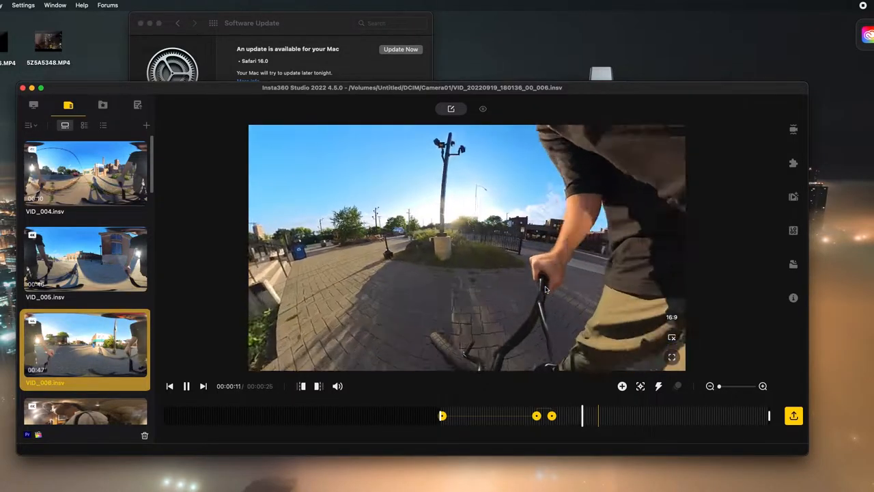
Step: Play and stop the preview, then replay the clip trimmed to 14 seconds
click(187, 386)
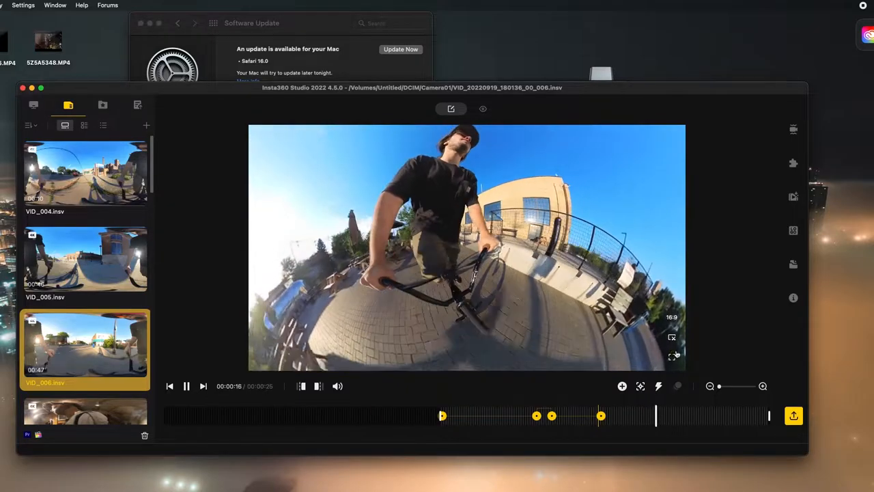
click(186, 386)
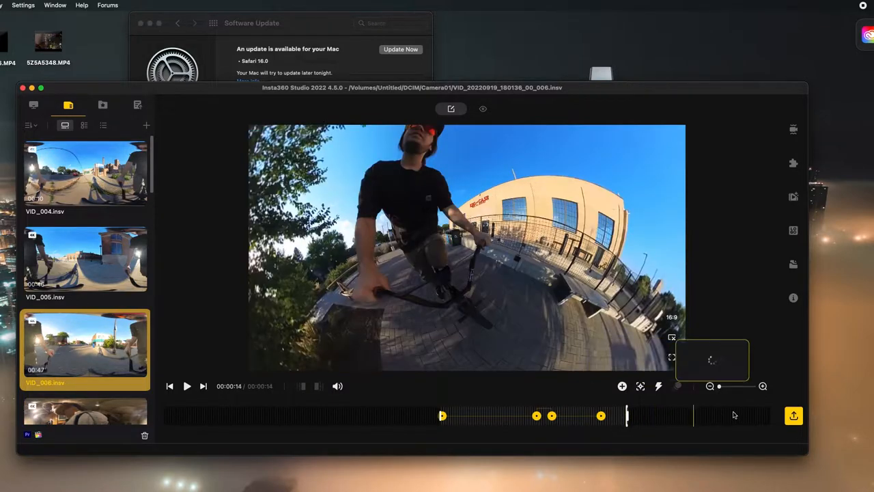
mouse_move(447, 415)
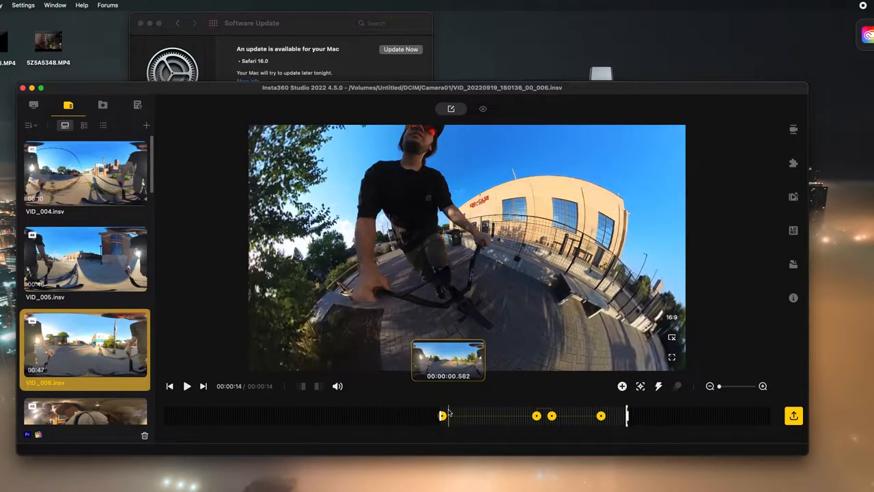
click(187, 386)
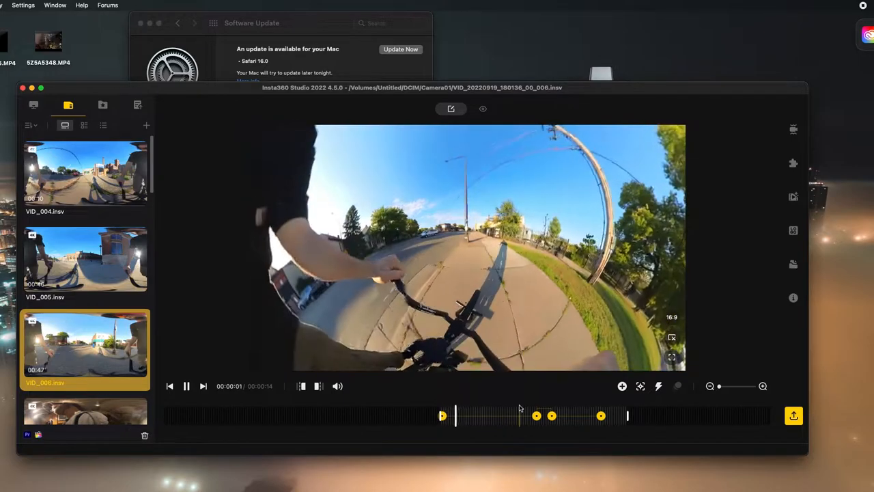